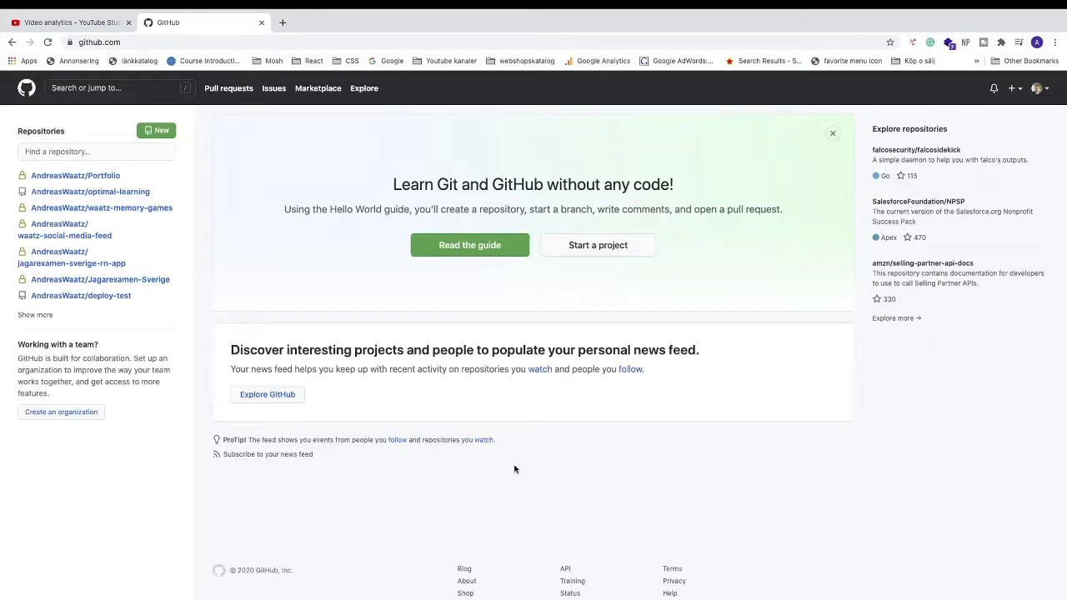
{"action": "mouse_move", "coordinate": [484, 153]}
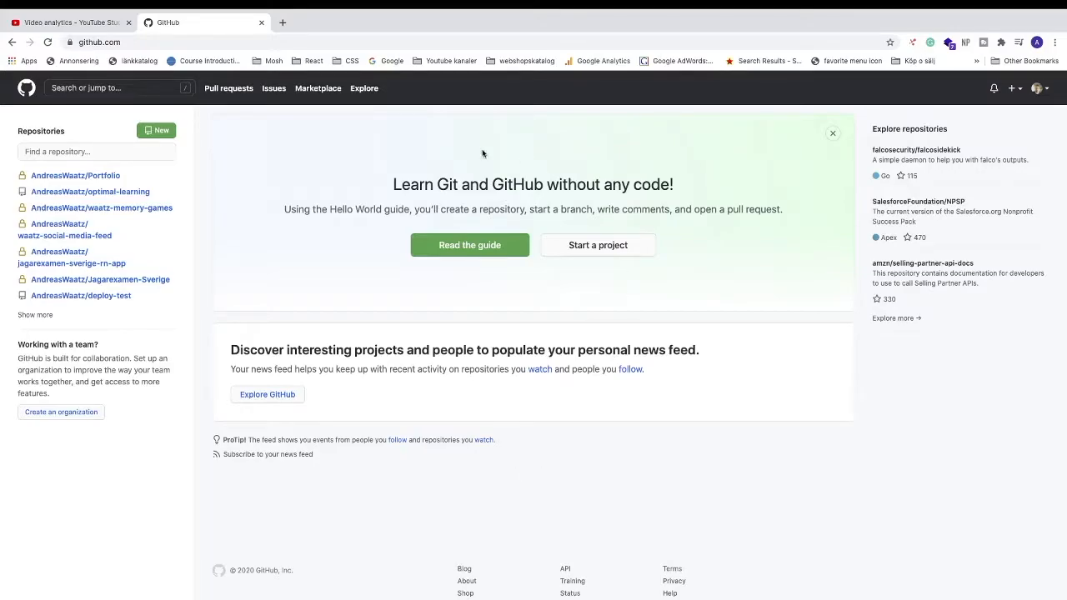
{"action": "mouse_move", "coordinate": [511, 300]}
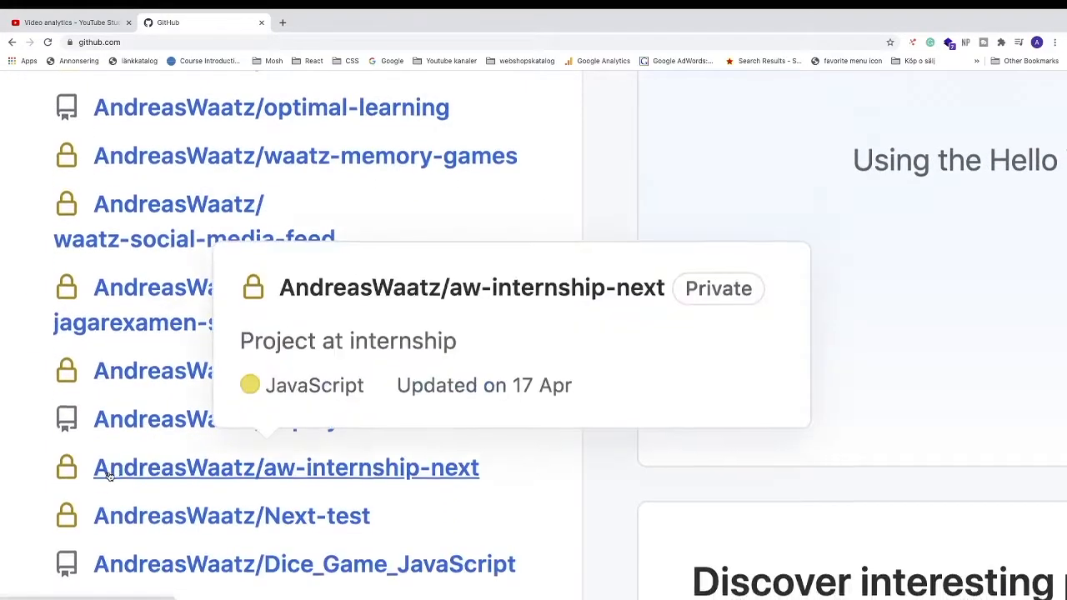
Go into the Jagarexamen-Sverige repository and reach its Settings page.
{"action": "scroll", "scroll_direction": "down", "scroll_amount": 3}
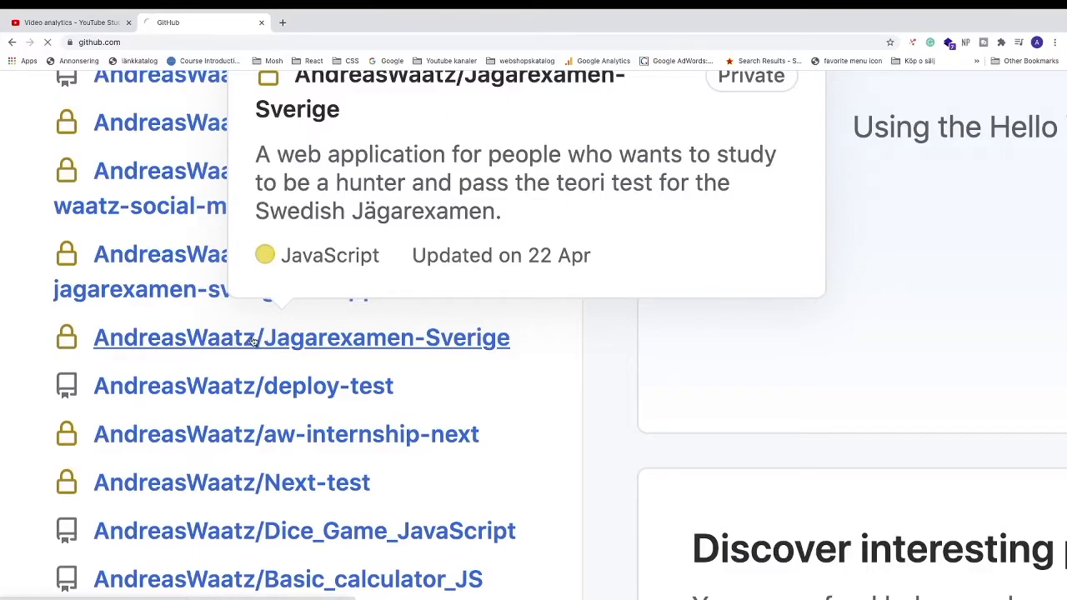
{"action": "left_click", "coordinate": [302, 337]}
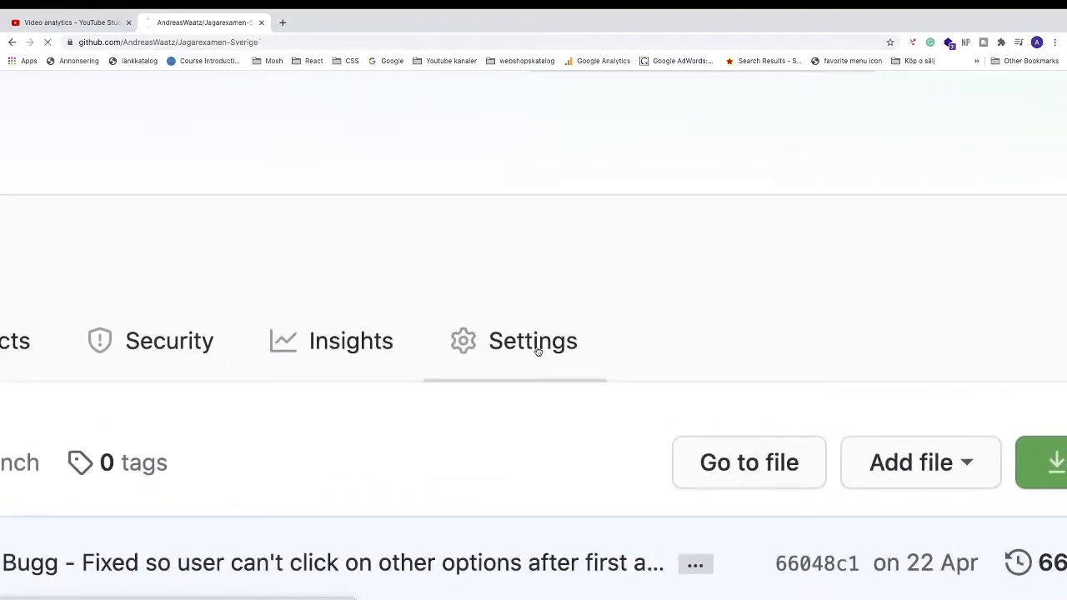
{"action": "left_click", "coordinate": [534, 340]}
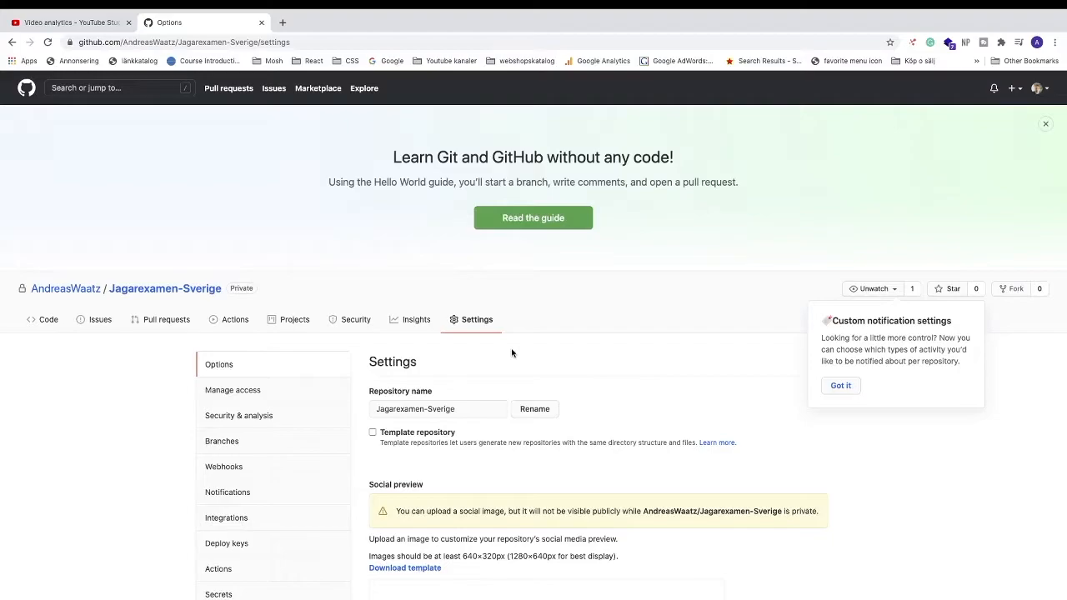
{"action": "mouse_move", "coordinate": [261, 430]}
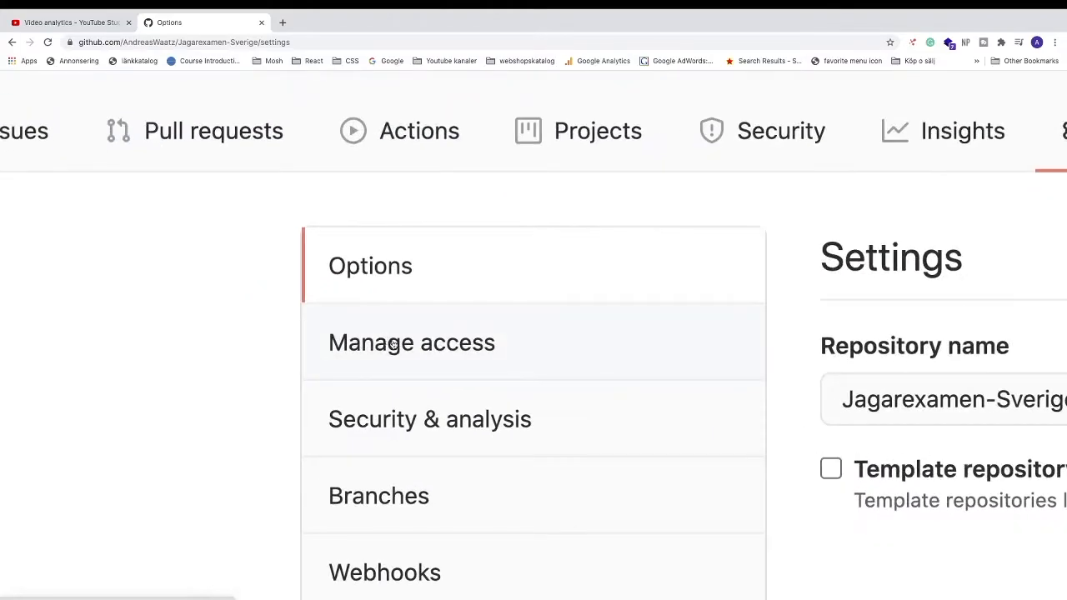
From Manage access, start Change visibility in the Danger Zone with Make public selected.
{"action": "left_click", "coordinate": [412, 342]}
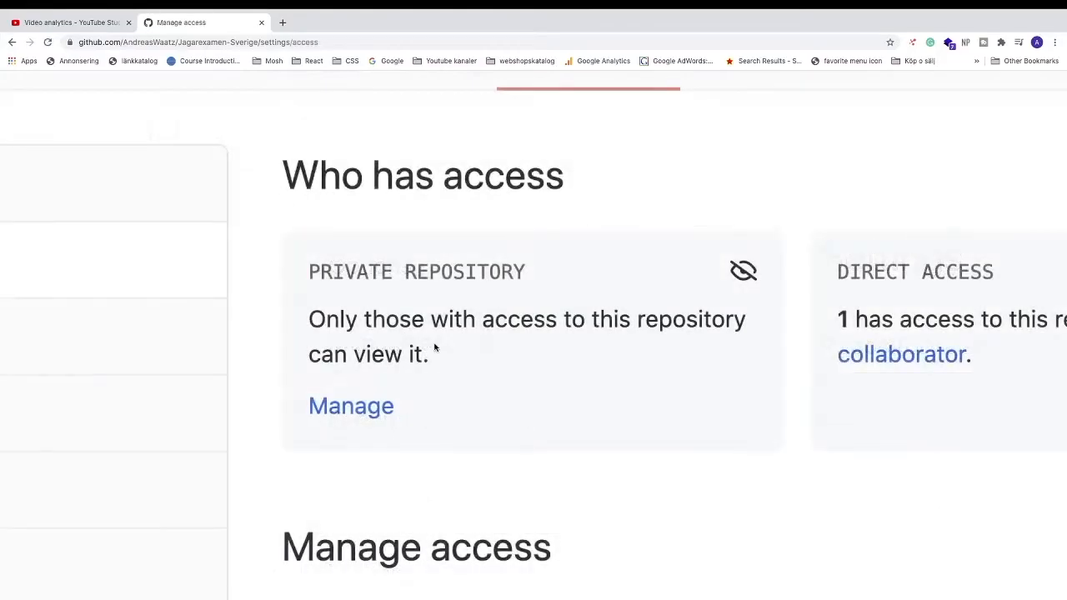
{"action": "mouse_move", "coordinate": [350, 407]}
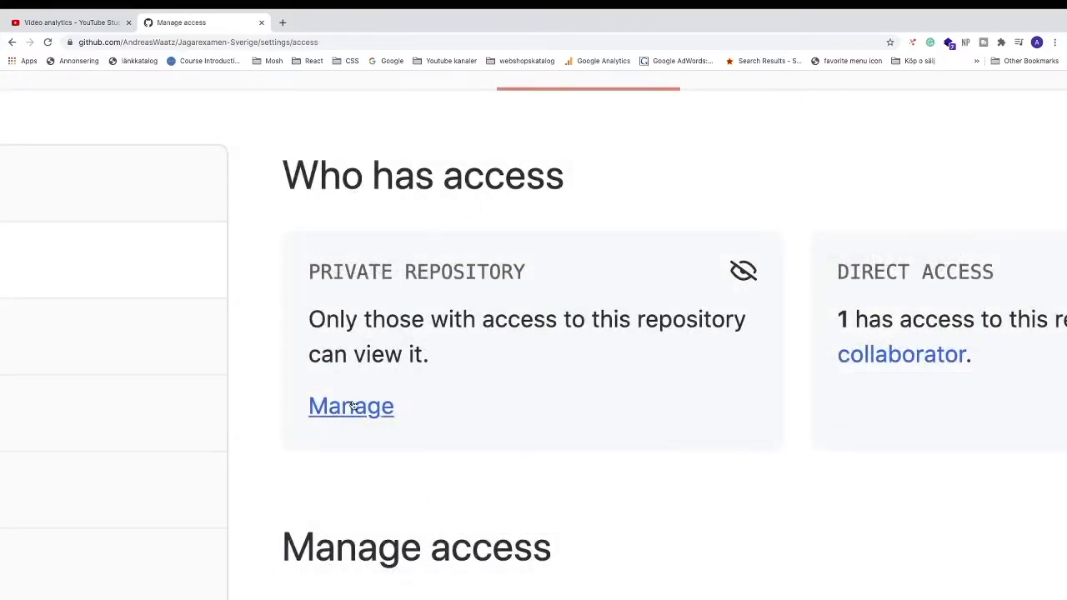
{"action": "left_click", "coordinate": [351, 407]}
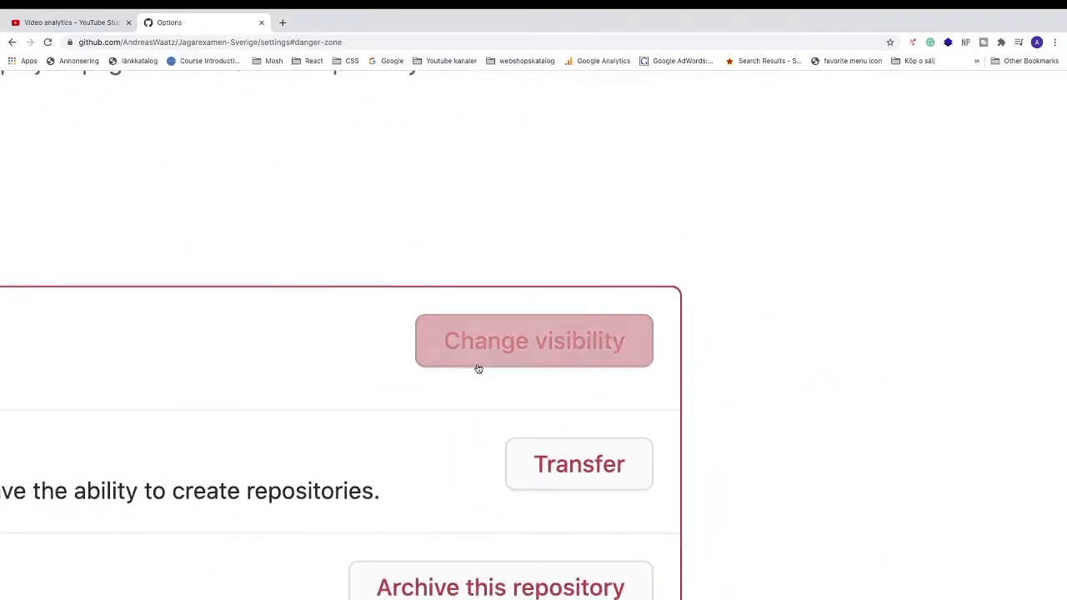
{"action": "left_click", "coordinate": [533, 340]}
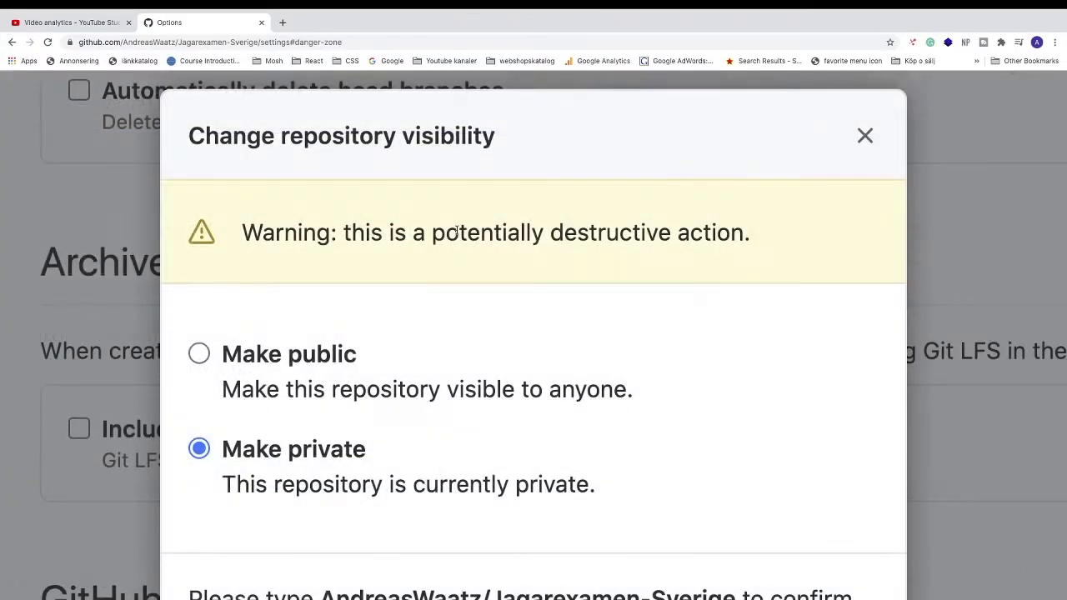
{"action": "scroll", "scroll_direction": "down", "scroll_amount": 3}
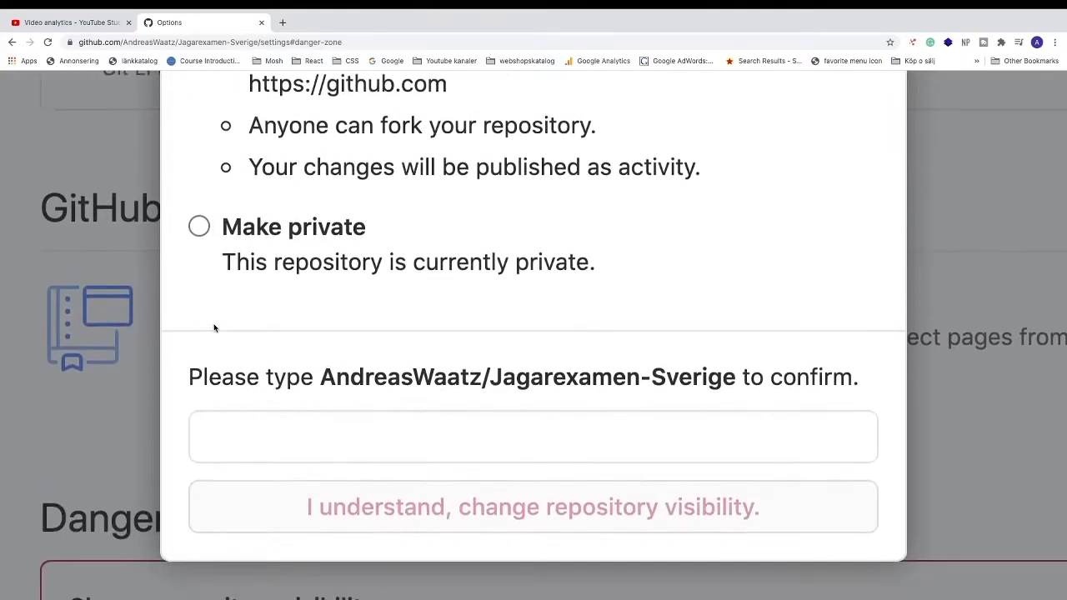
Paste the copied repository name as confirmation and change the visibility to public.
{"action": "scroll", "scroll_direction": "down", "scroll_amount": 3}
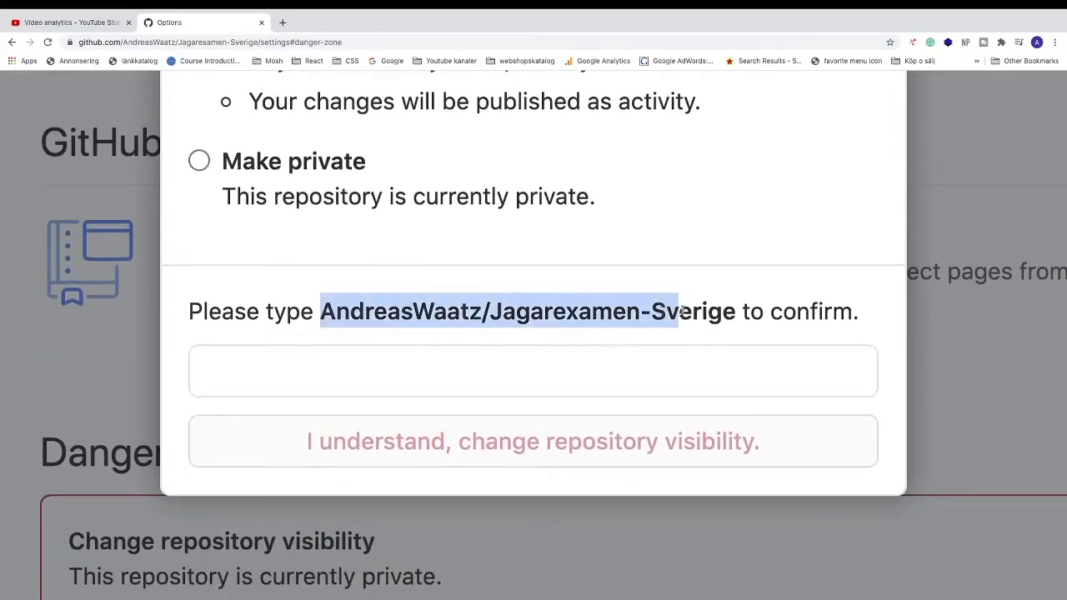
{"action": "right_click", "coordinate": [692, 312]}
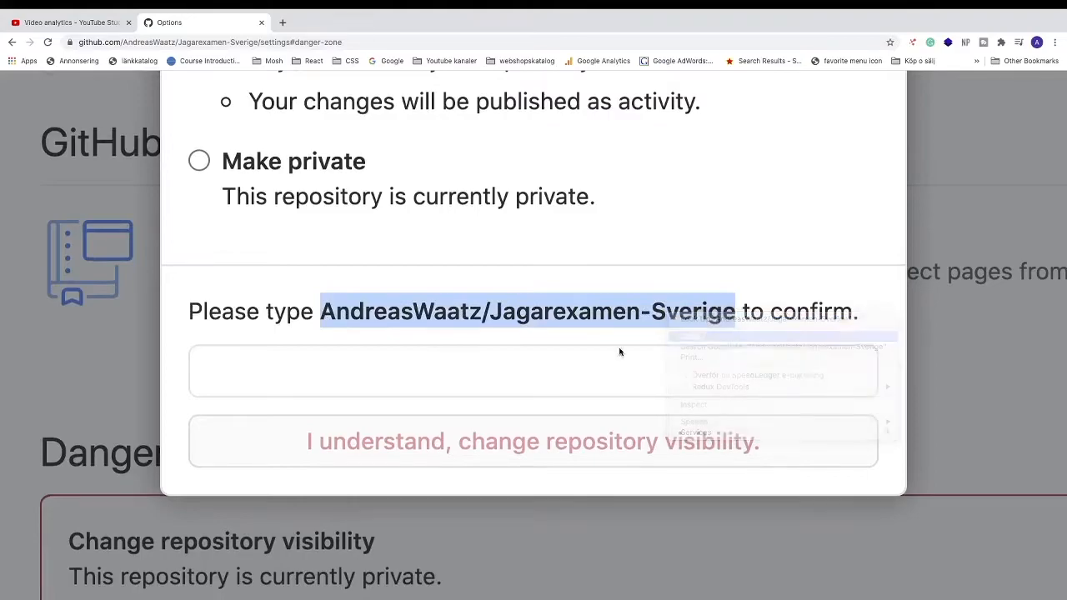
{"action": "right_click", "coordinate": [534, 371]}
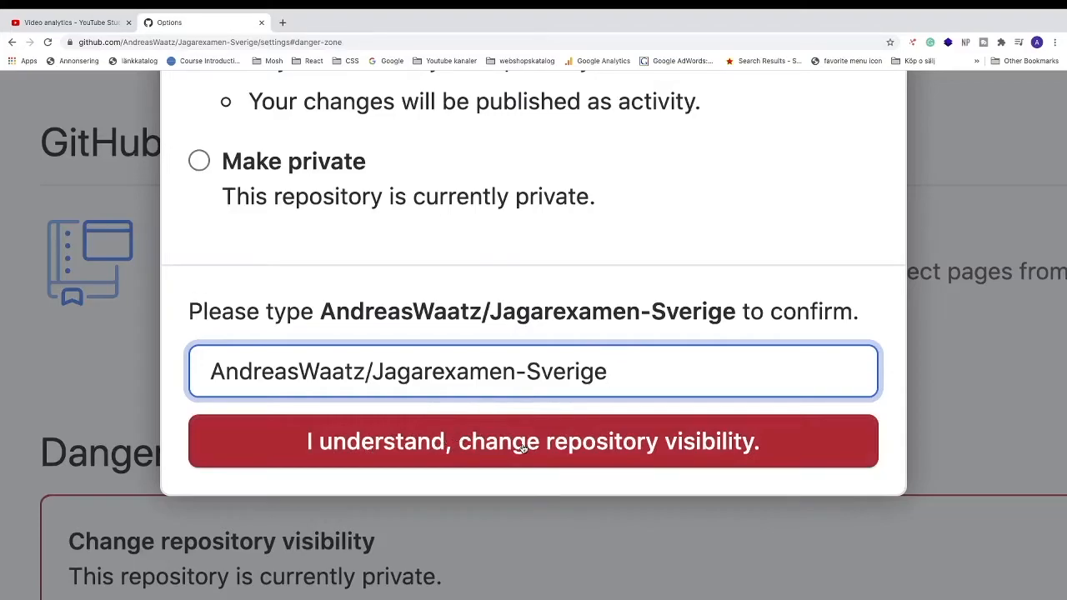
{"action": "left_click", "coordinate": [534, 441]}
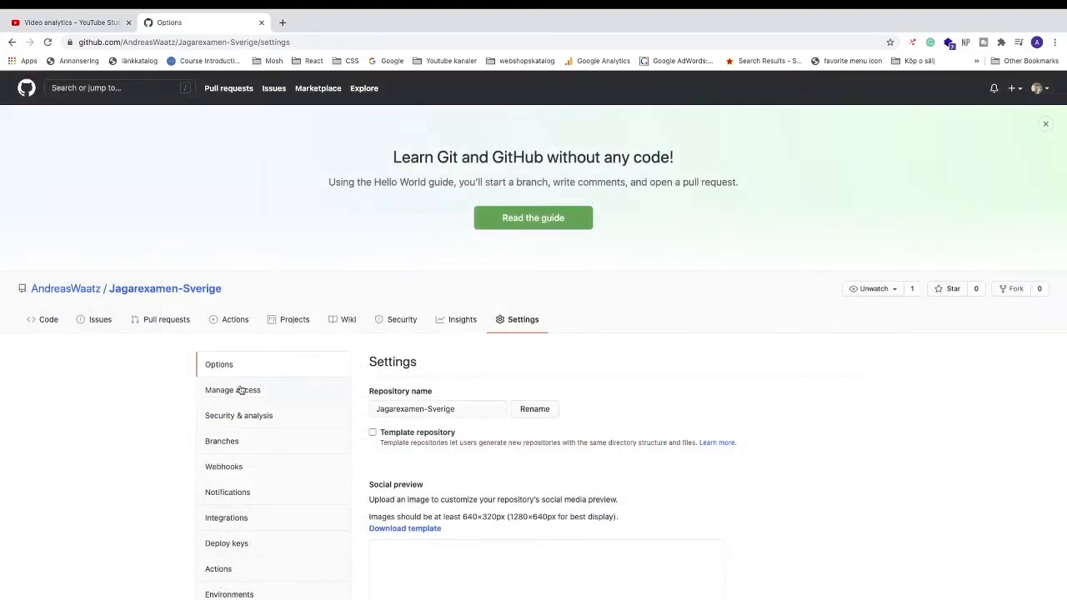
Return to Manage access to verify it now reads PUBLIC REPOSITORY.
{"action": "left_click", "coordinate": [234, 391]}
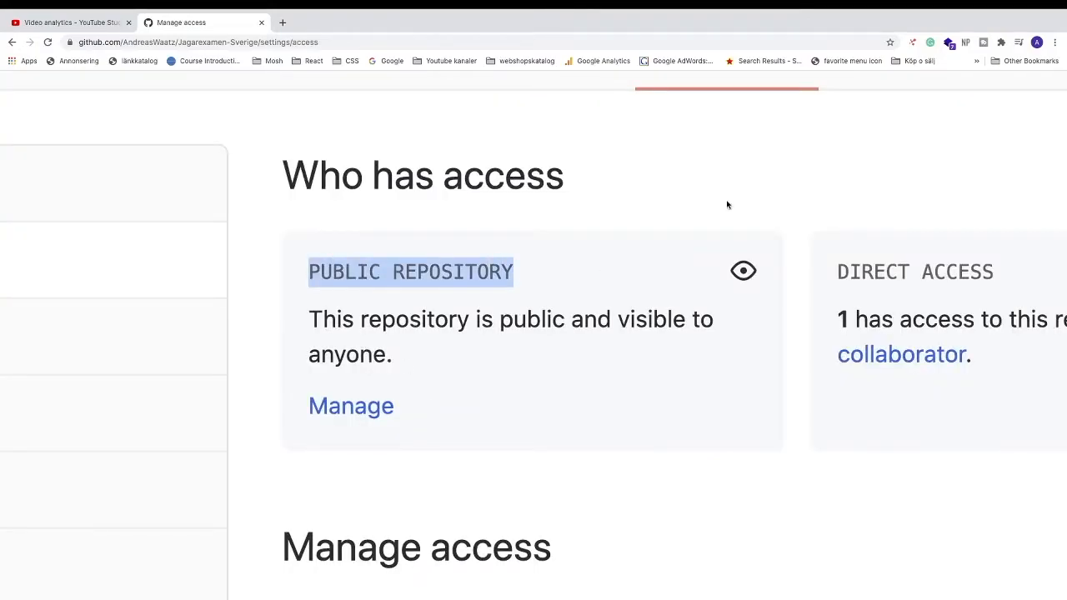
{"action": "mouse_move", "coordinate": [232, 341]}
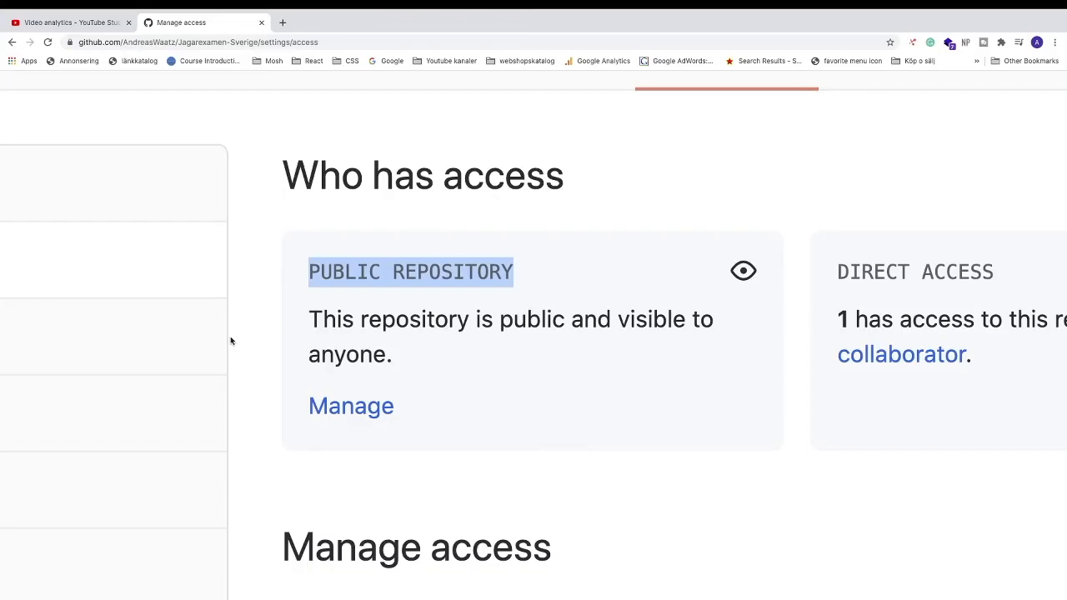
{"action": "mouse_move", "coordinate": [504, 231]}
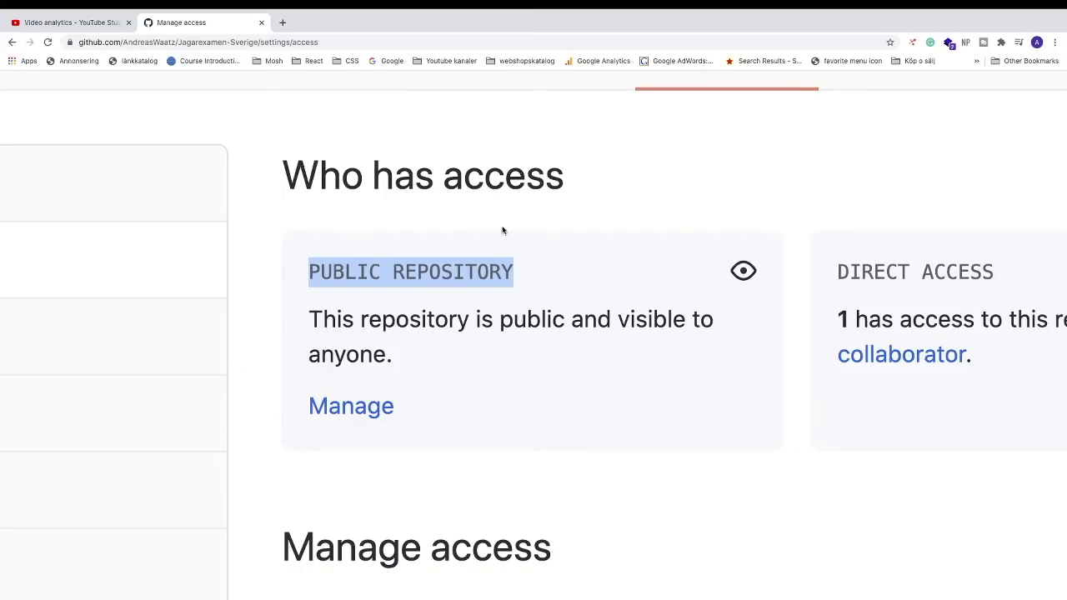